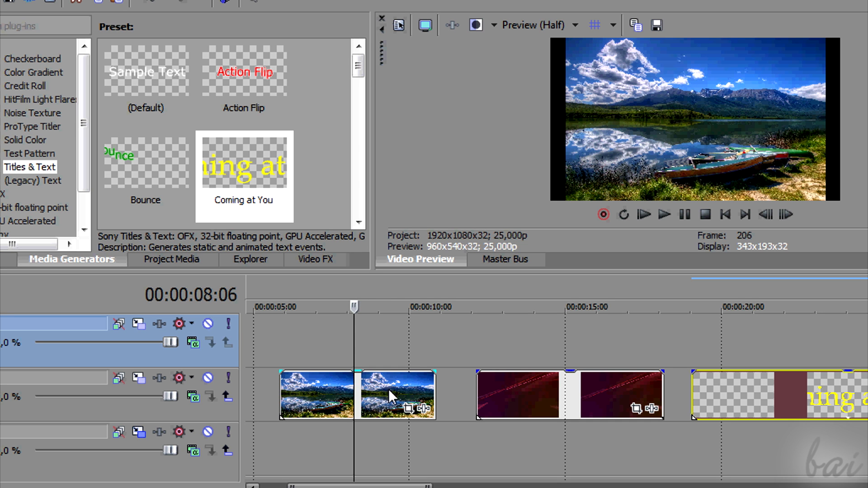
mouse_move(412, 424)
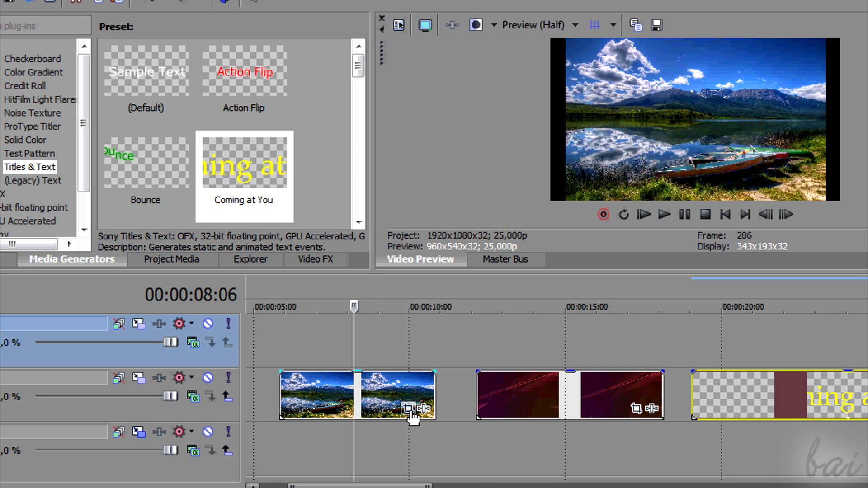
- Inspect the stripes clip's Pan/Crop settings, then clear the other tracks leaving only the lake events
left_click(405, 409)
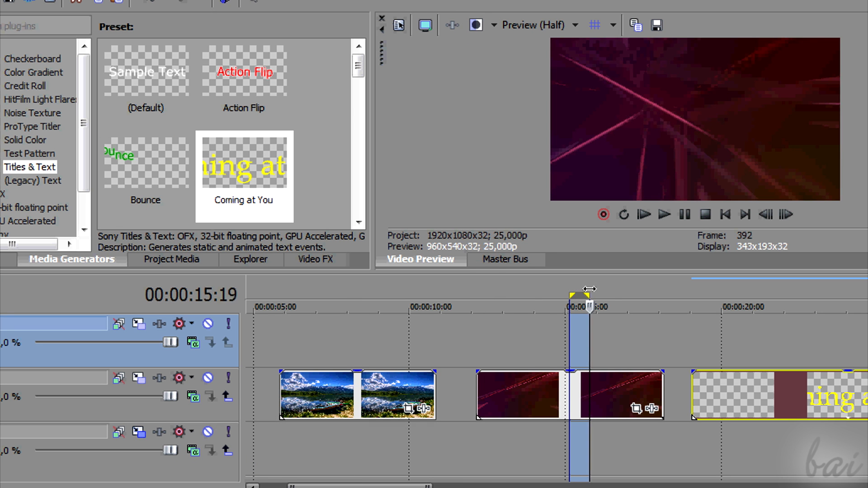
left_click(636, 420)
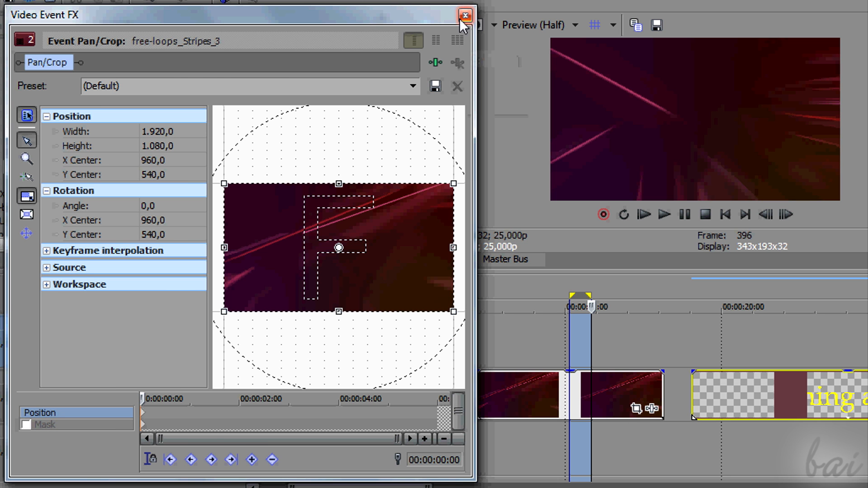
left_click(466, 14)
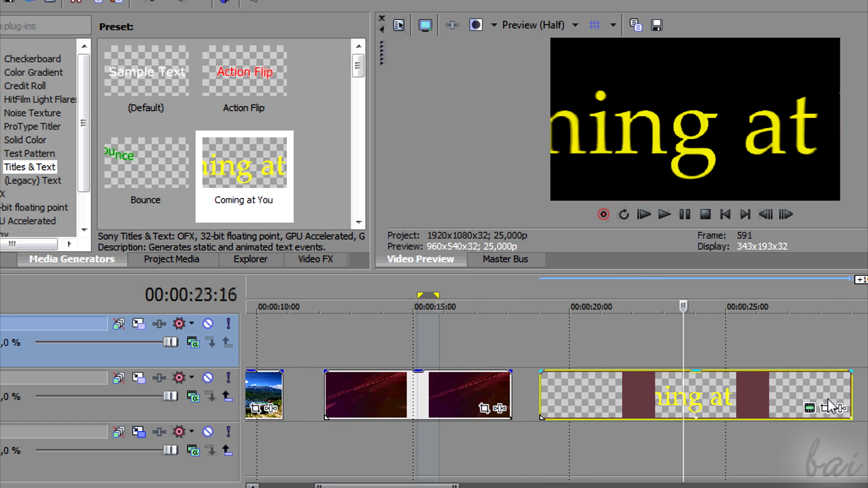
left_click(824, 418)
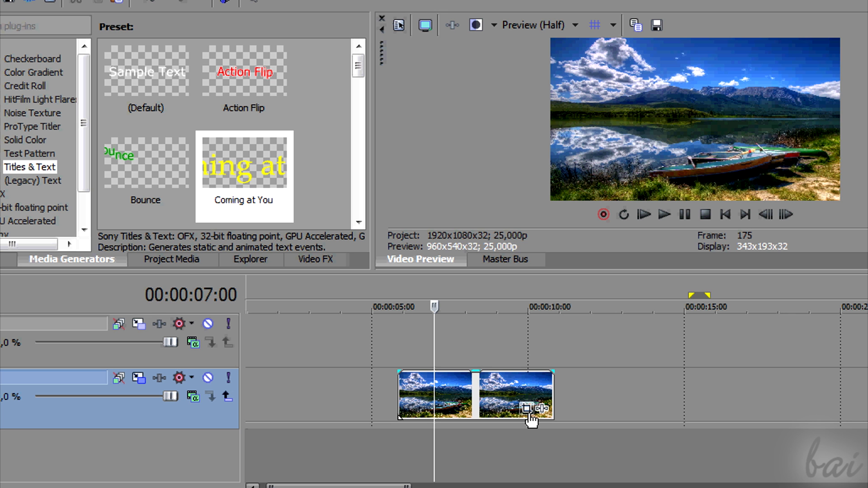
mouse_move(526, 410)
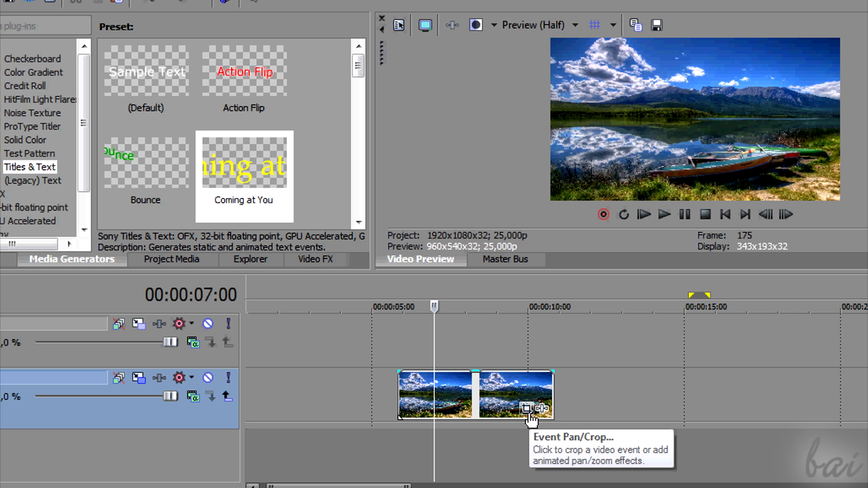
- Bring up Video Event Pan/Crop for the lake clip from its right-click menu
left_click(526, 410)
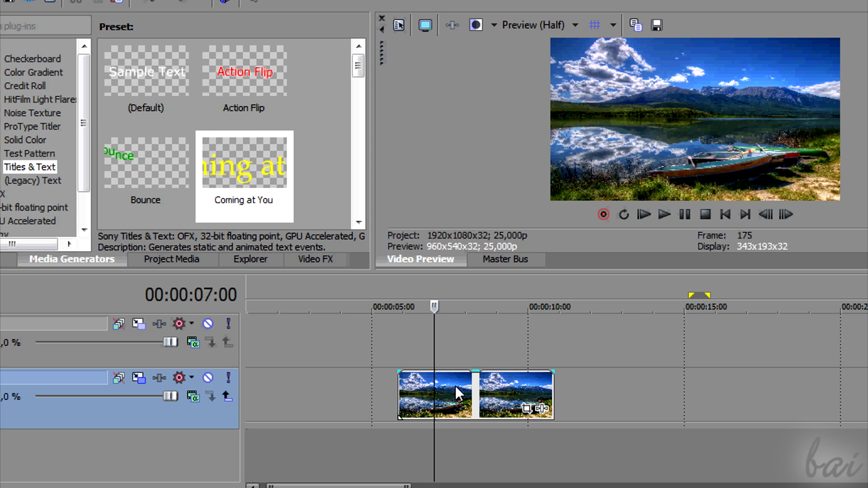
right_click(454, 394)
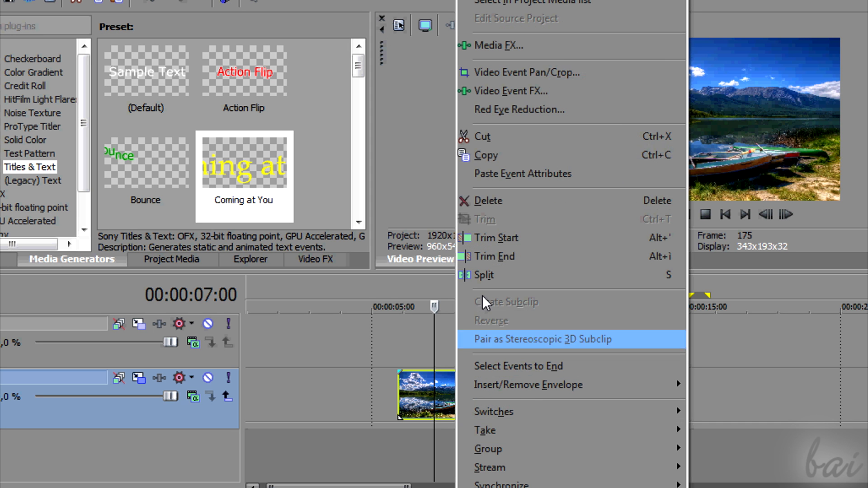
left_click(526, 72)
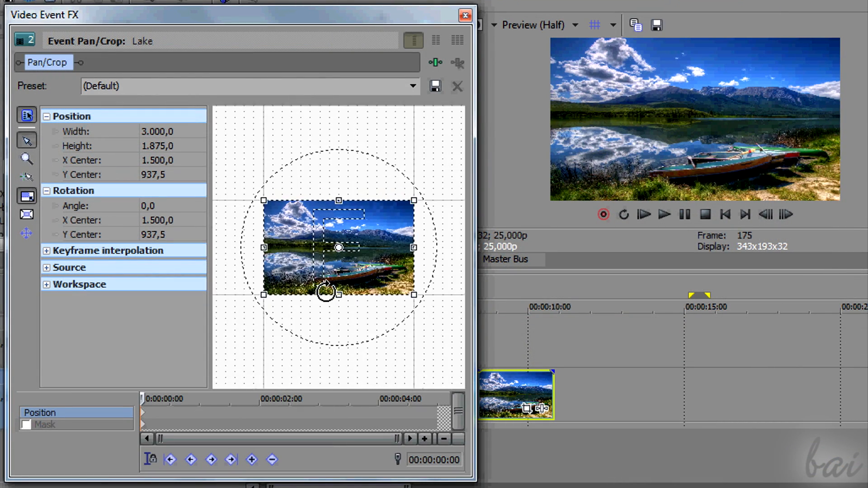
left_click_drag(338, 248, 388, 220)
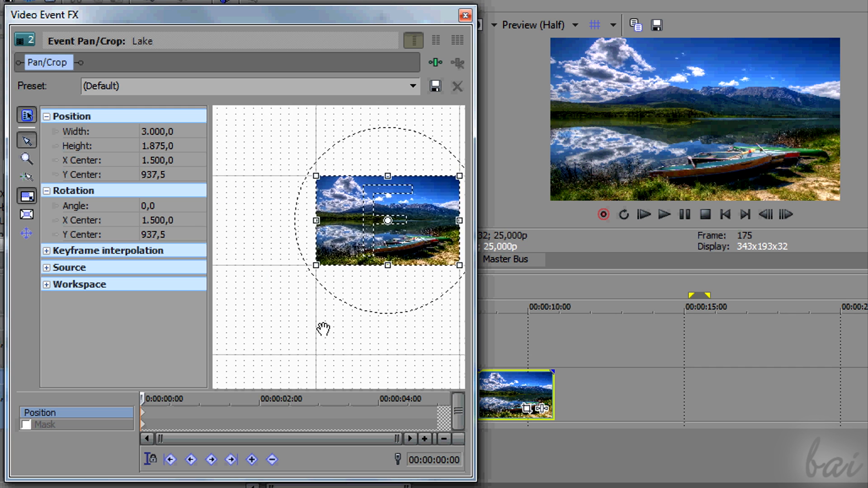
left_click_drag(388, 221, 380, 278)
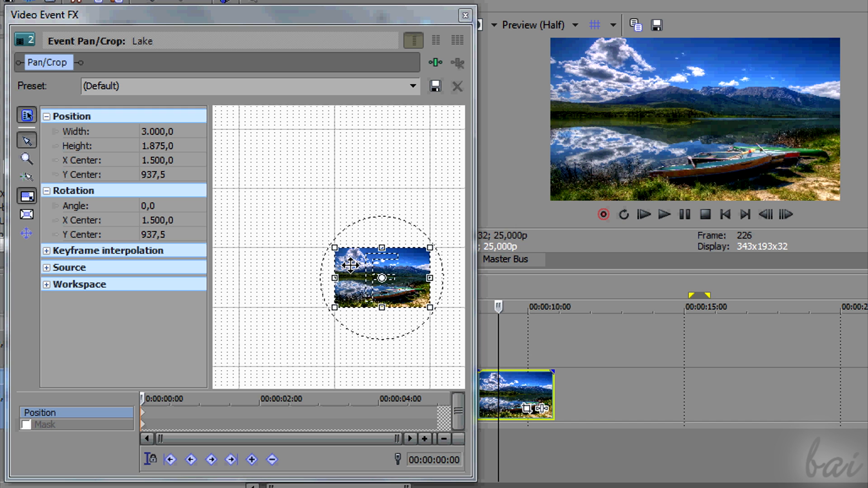
left_click_drag(351, 265, 354, 270)
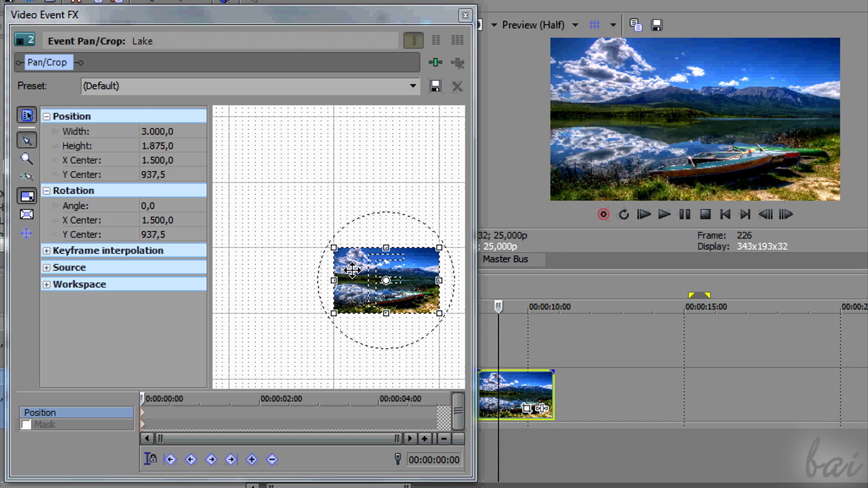
left_click_drag(386, 281, 386, 268)
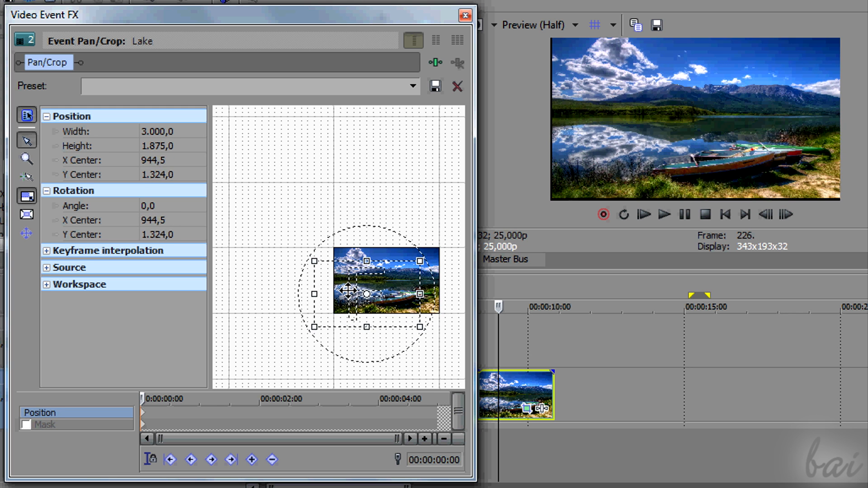
left_click_drag(347, 292, 339, 295)
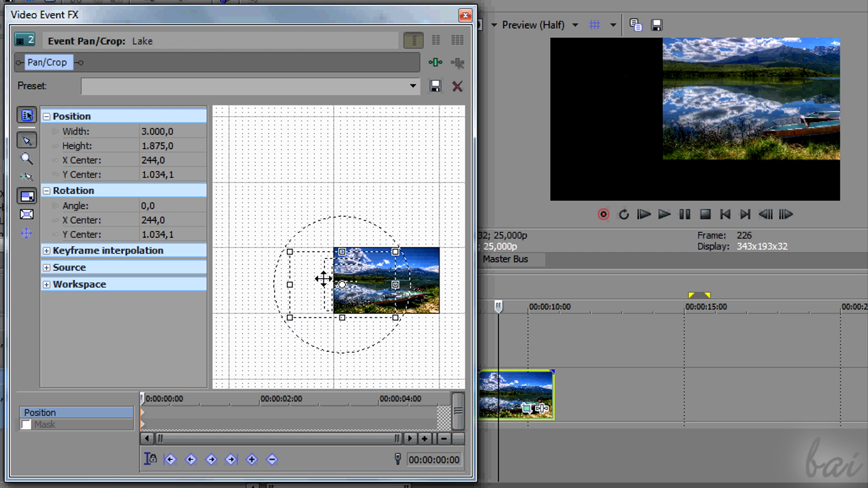
left_click_drag(323, 278, 358, 264)
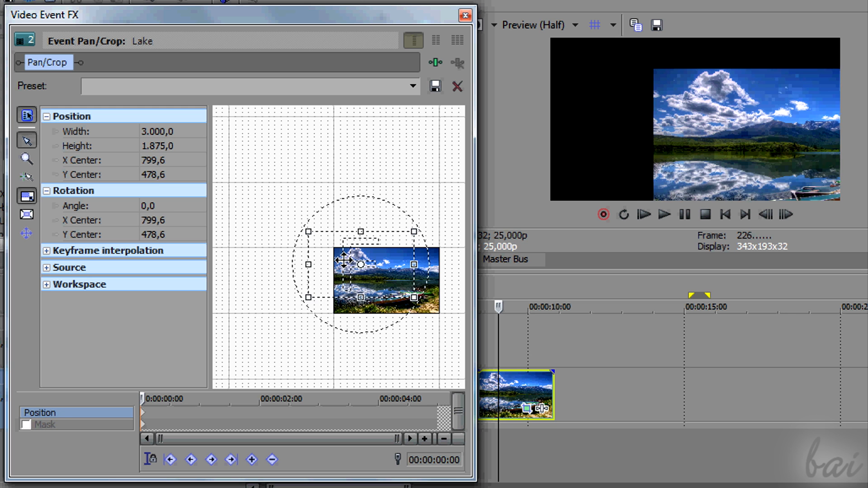
left_click_drag(359, 264, 371, 257)
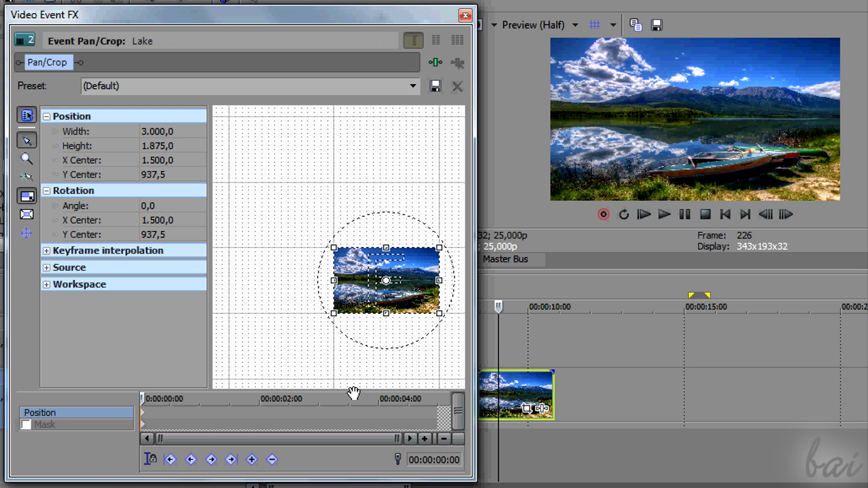
mouse_move(26, 196)
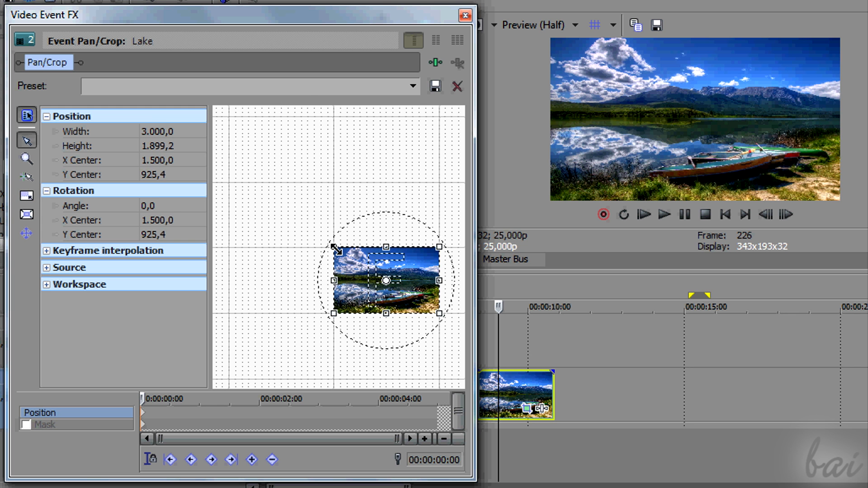
- Scale the lake picture down via the framing box handles, leaving a black border on the left
left_click_drag(333, 248, 303, 245)
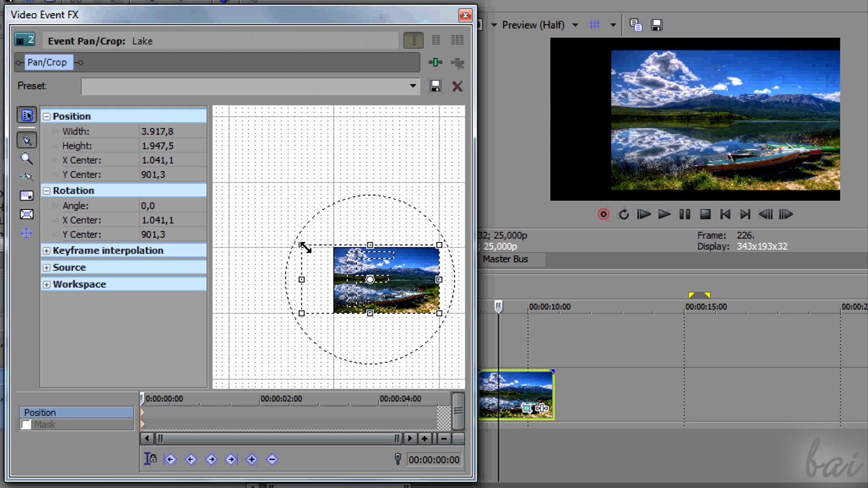
left_click_drag(302, 245, 297, 216)
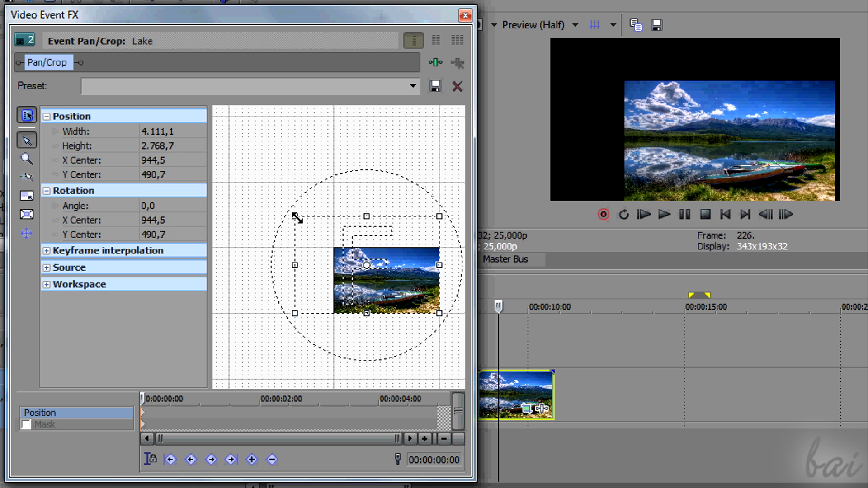
left_click_drag(295, 216, 284, 207)
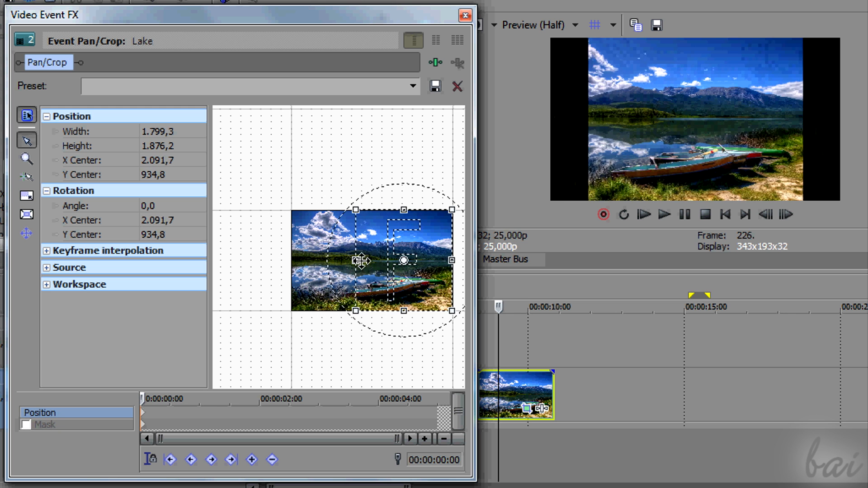
left_click_drag(451, 210, 439, 232)
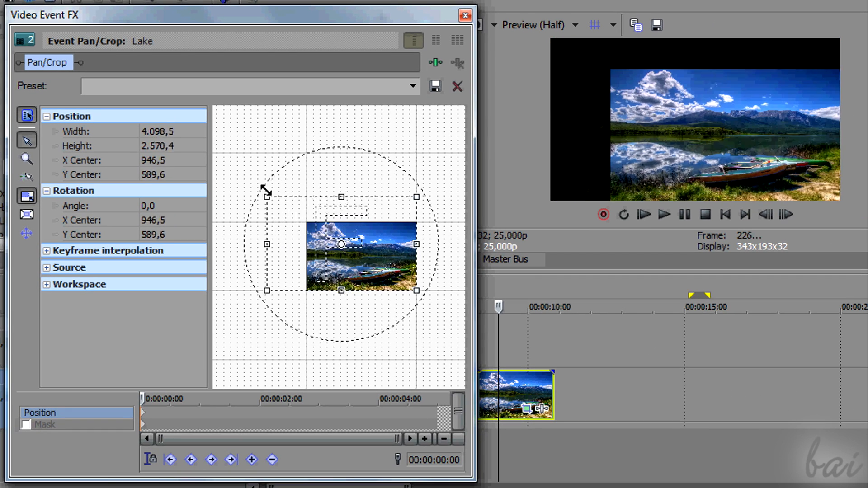
left_click_drag(265, 191, 342, 244)
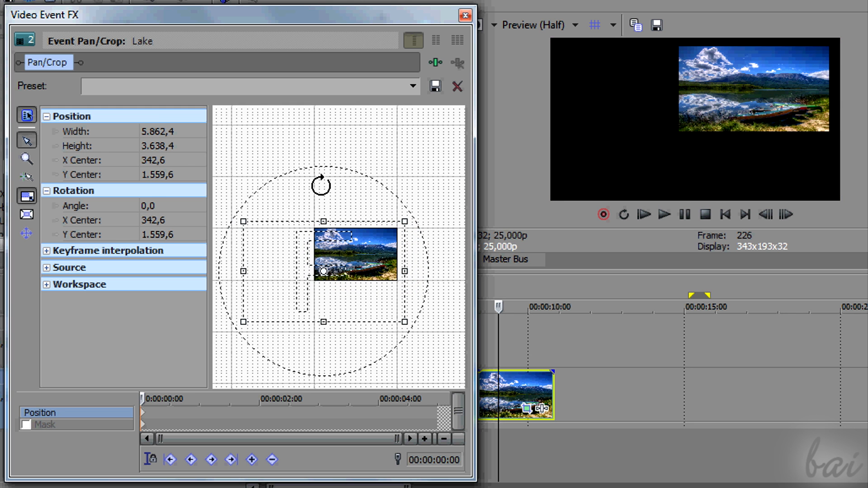
- Rotate the small Lake picture diagonally using the rotation handle outside the framing box
left_click_drag(321, 175, 355, 182)
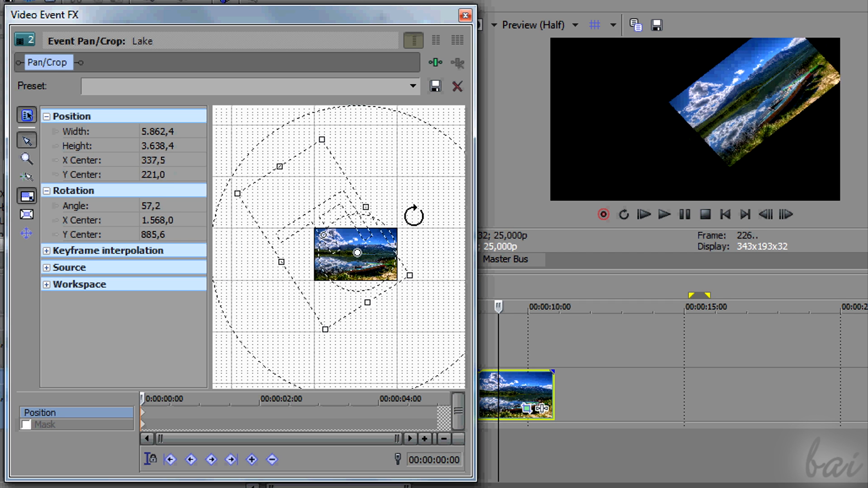
left_click_drag(412, 216, 354, 177)
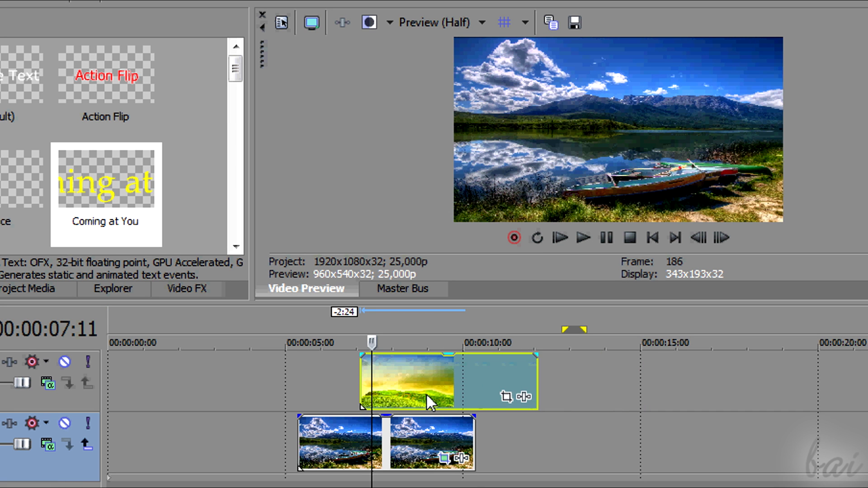
- Slide the Landscape Green event to about 00:00:10 and shrink its picture into the upper right
left_click_drag(429, 381, 625, 381)
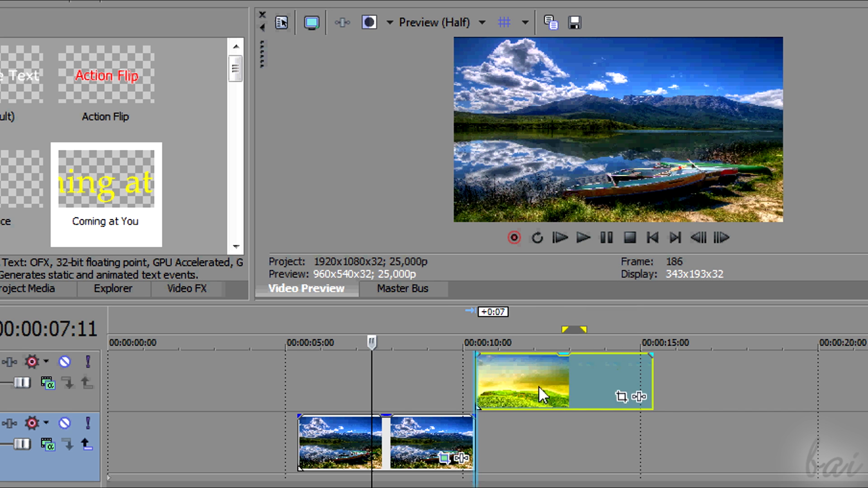
left_click_drag(543, 380, 409, 382)
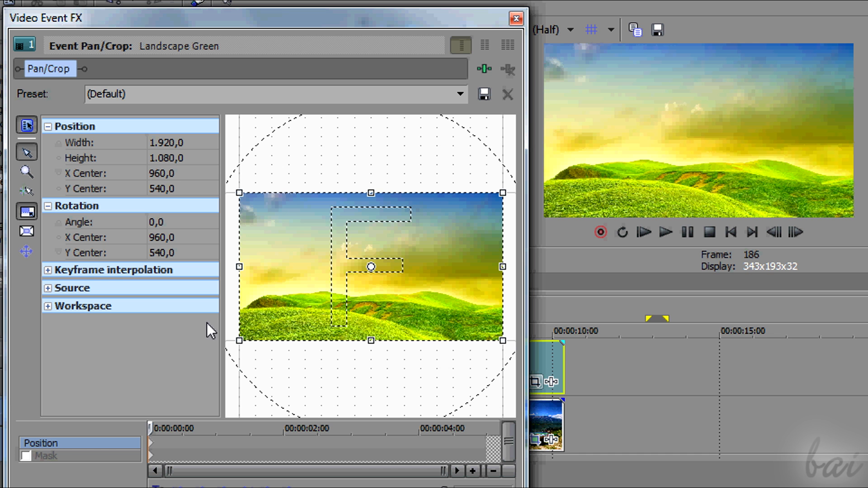
mouse_move(495, 128)
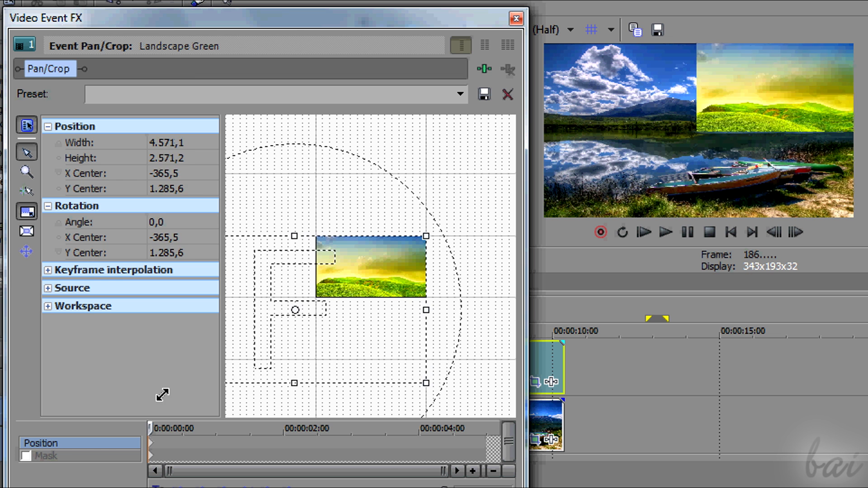
left_click_drag(358, 267, 378, 267)
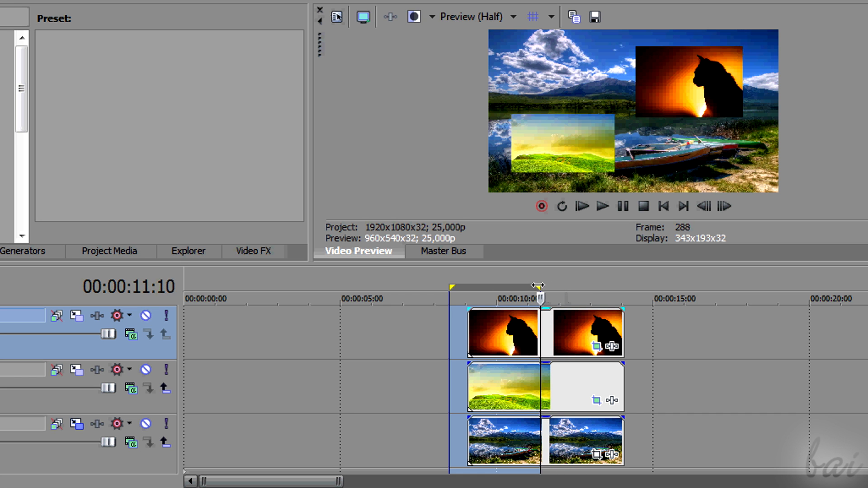
left_click(526, 455)
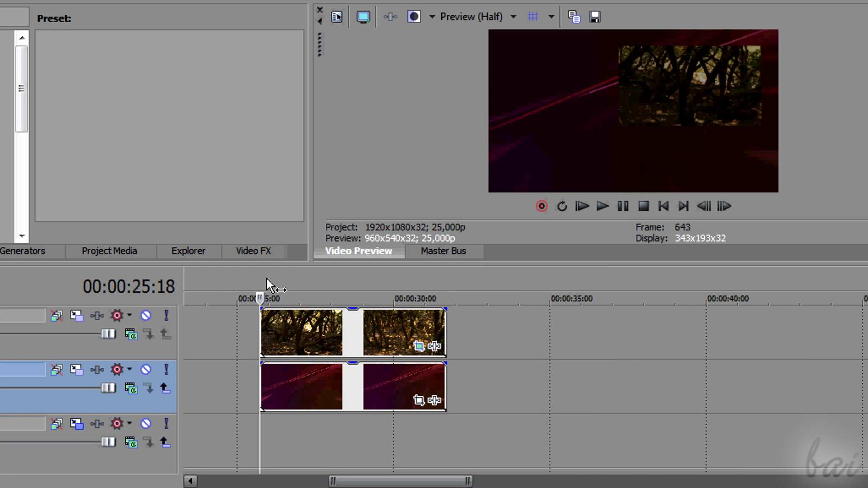
left_click_drag(260, 282, 265, 282)
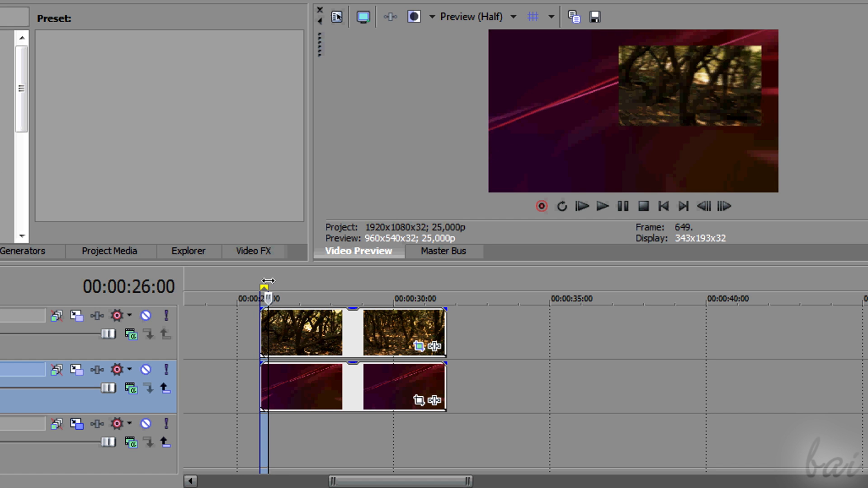
left_click_drag(265, 282, 290, 282)
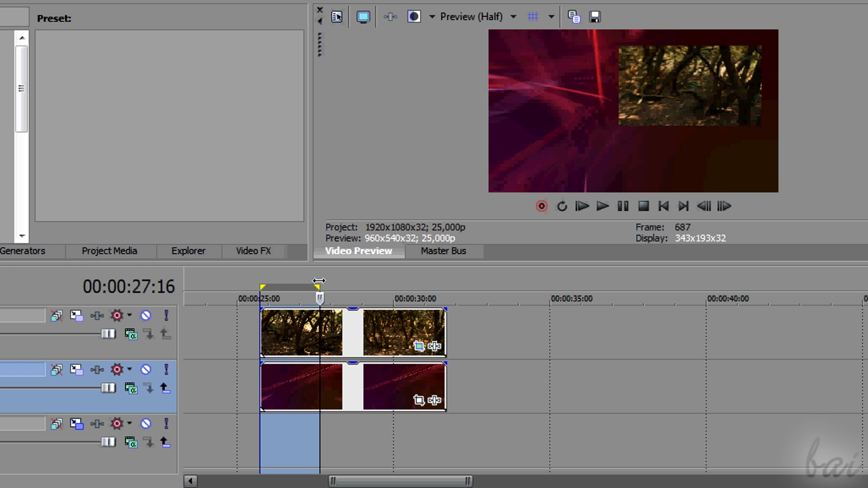
left_click_drag(320, 298, 336, 298)
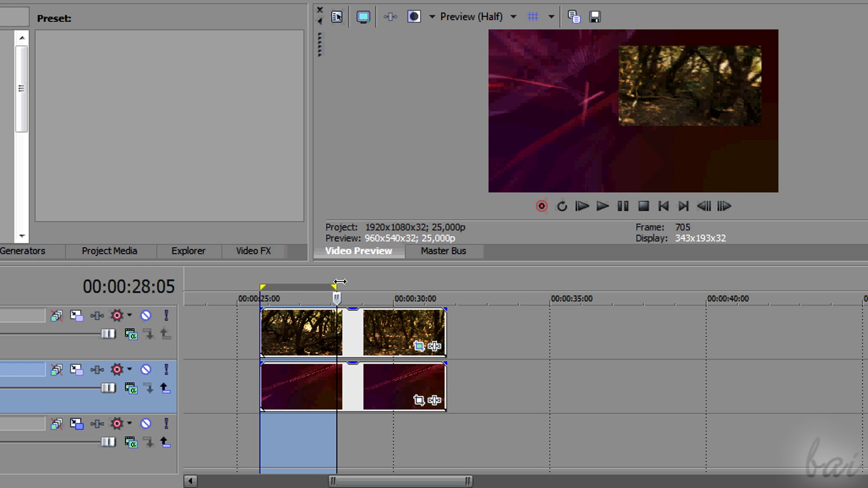
left_click_drag(336, 283, 372, 283)
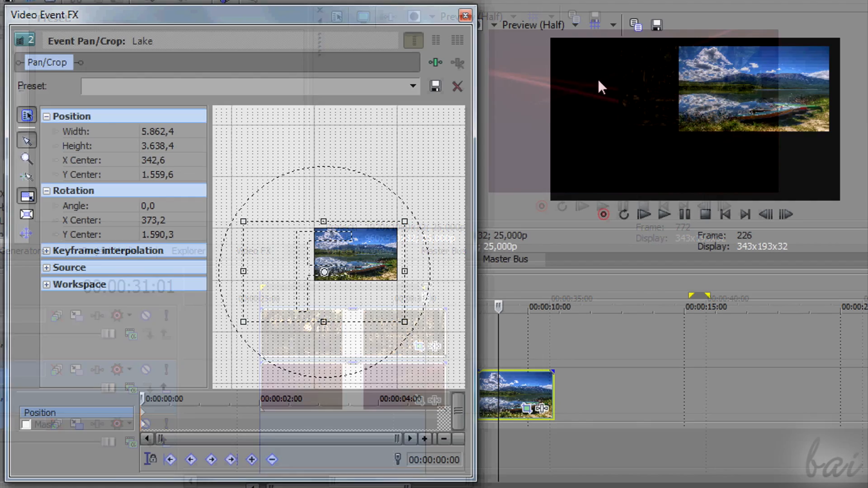
- Move the Pan/Crop window aside, toggle its property list, and enter Rotation Angle 0.0
left_click_drag(55, 16, 354, 21)
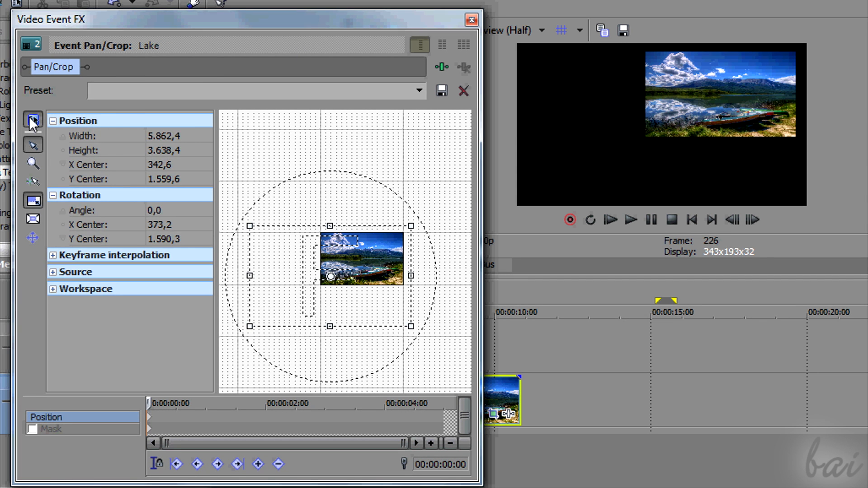
left_click(32, 123)
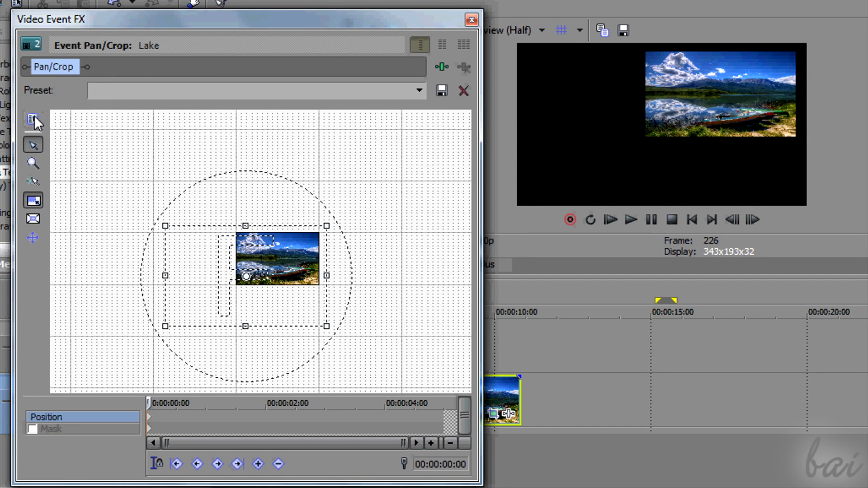
left_click(33, 117)
type("9")
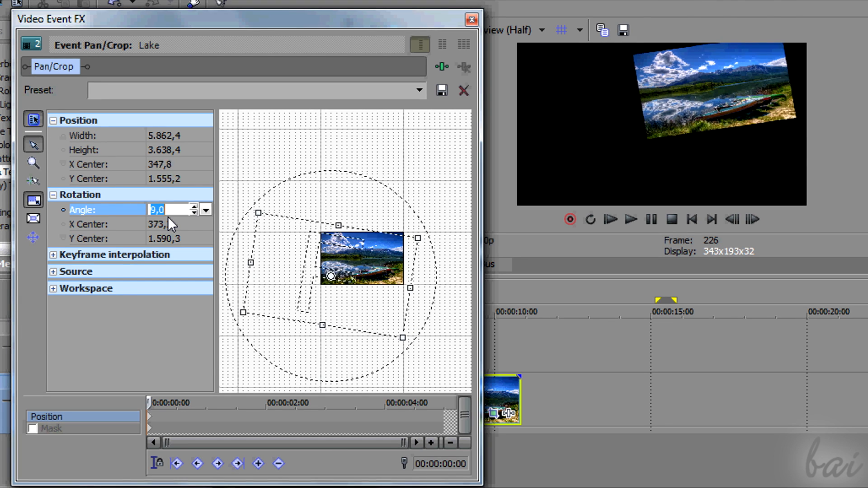
type("0.0")
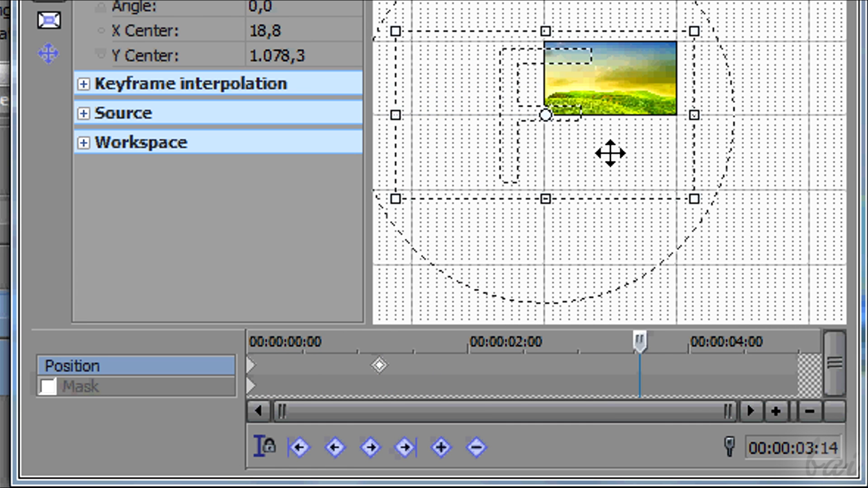
- Adjust the Landscape Green framing box options and move the keyframe cursor near the timeline start
right_click(638, 342)
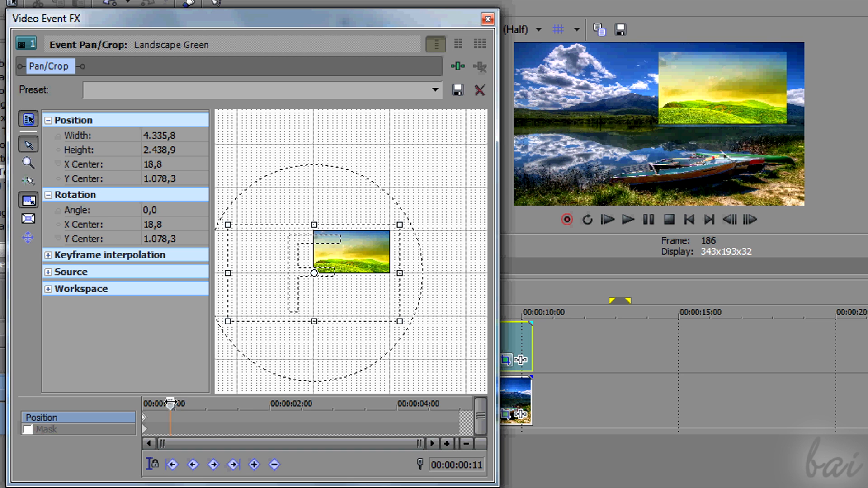
left_click_drag(171, 403, 217, 403)
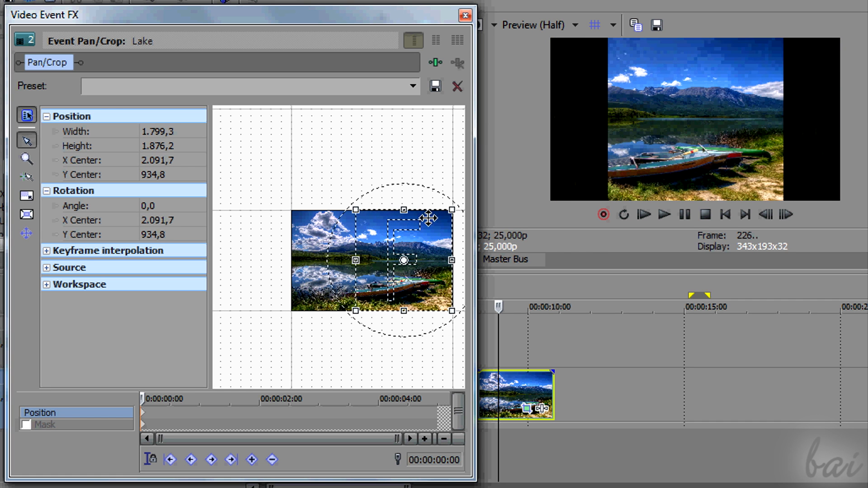
- Reshape the Lake crop area into a tall narrow slice and place it over the picture's left side
left_click_drag(452, 211, 437, 245)
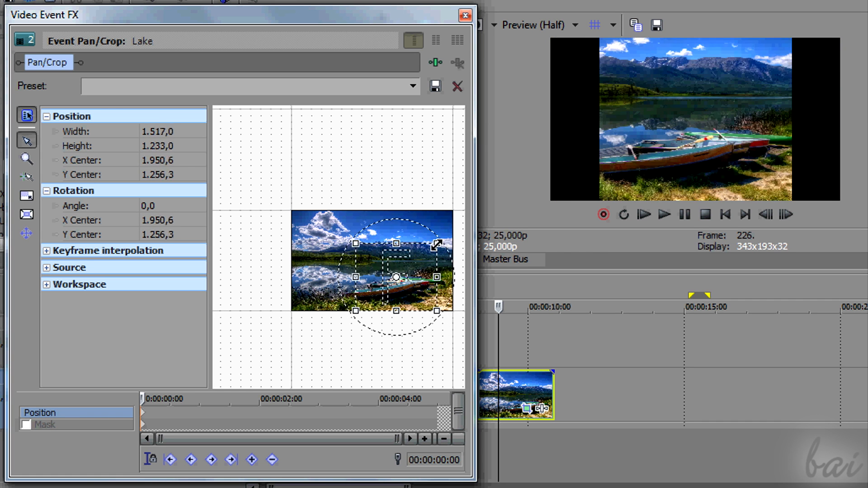
left_click_drag(407, 258, 376, 290)
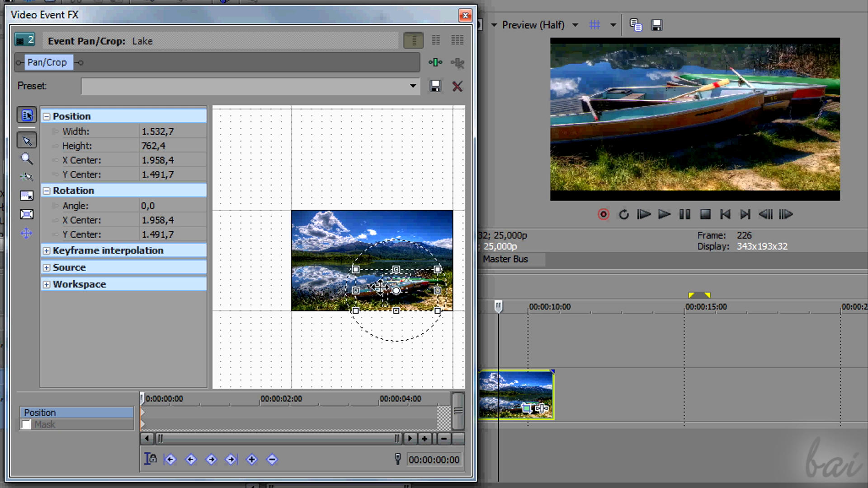
left_click_drag(396, 290, 371, 271)
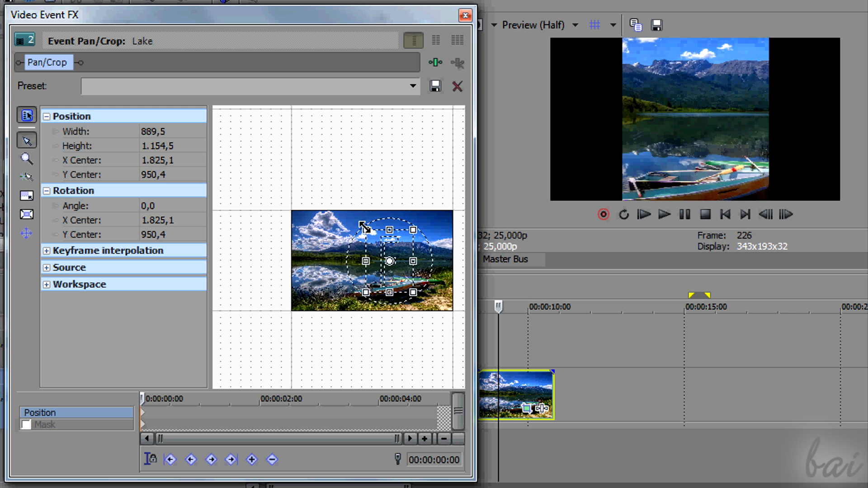
left_click_drag(389, 260, 315, 238)
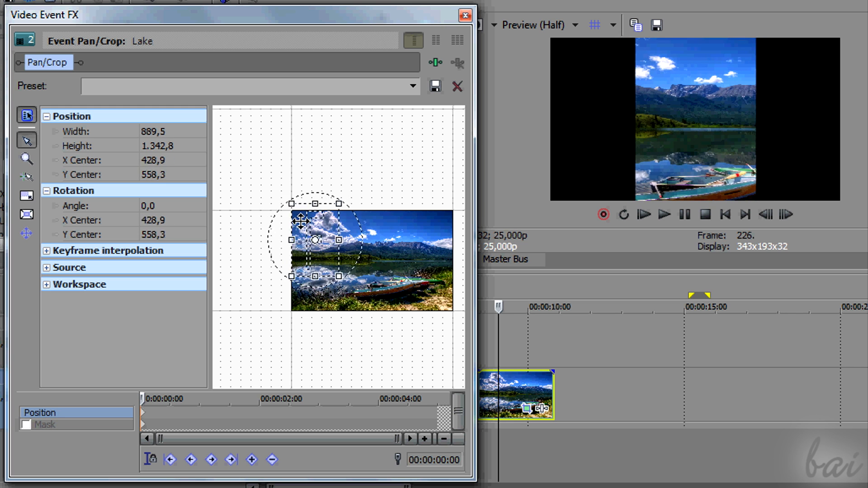